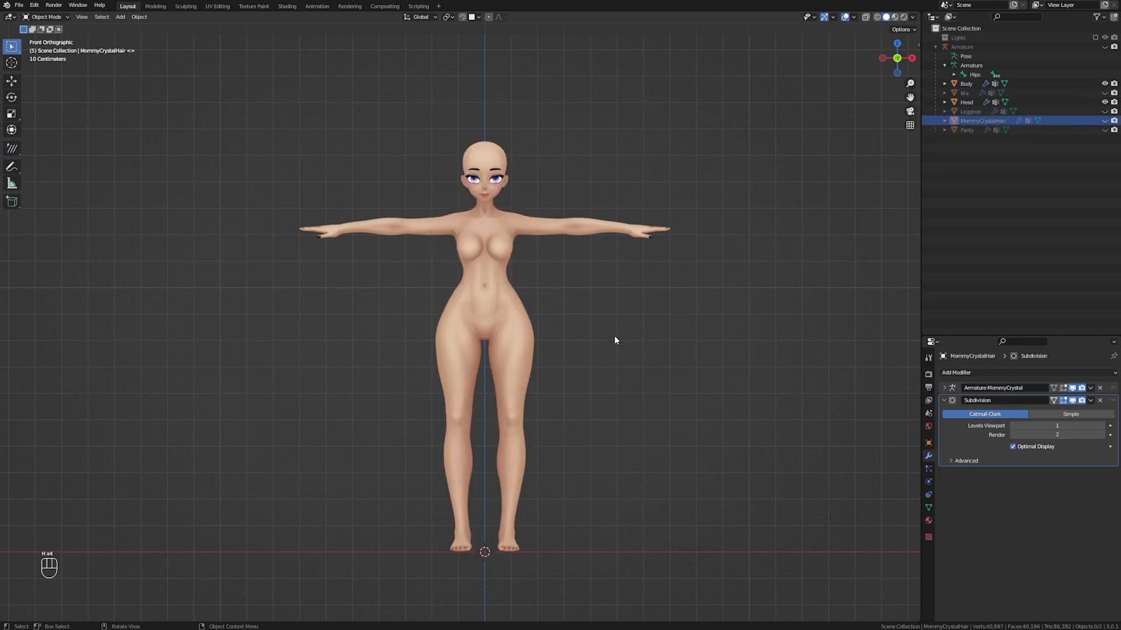
Scale the hoodie mesh down and move it onto the torso in Edit Mode, then exit.
left_click(18, 6)
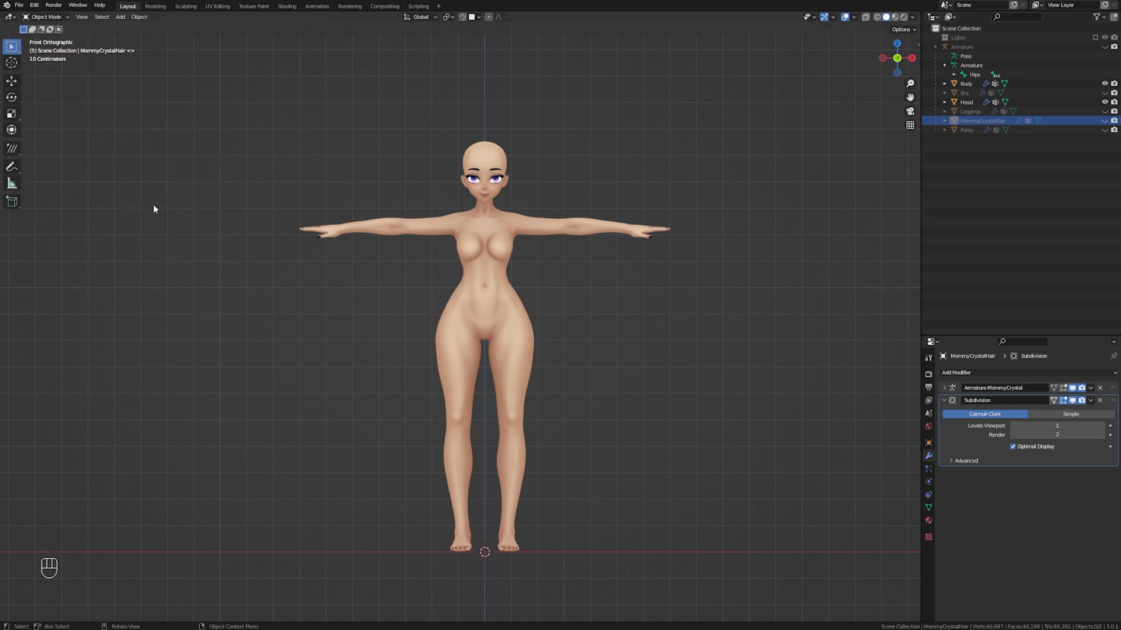
mouse_move(717, 582)
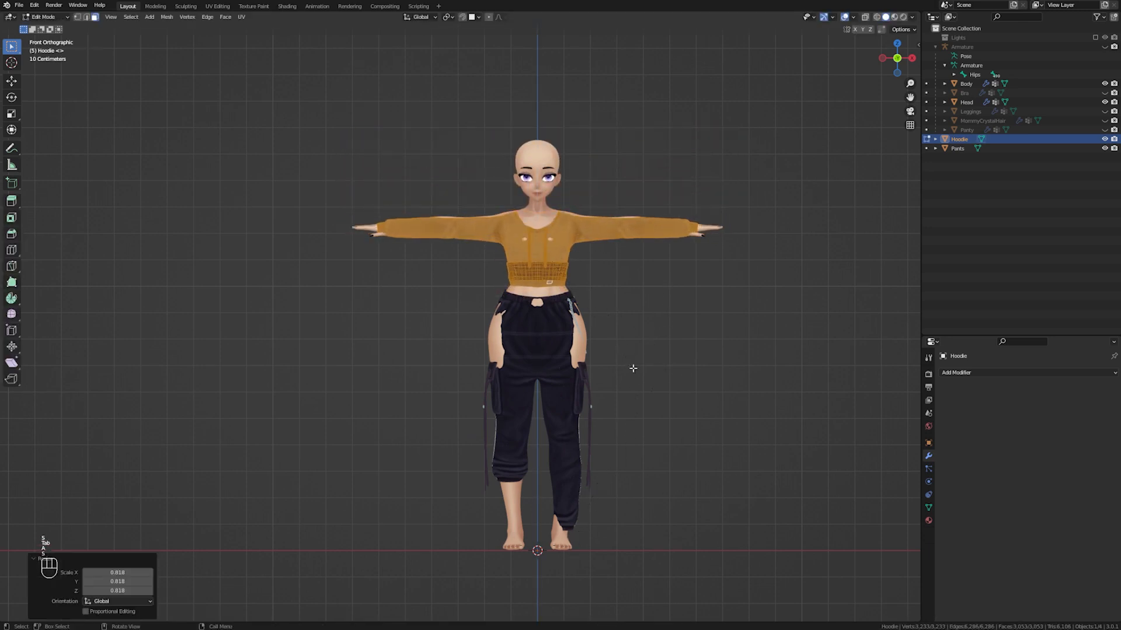
key("g")
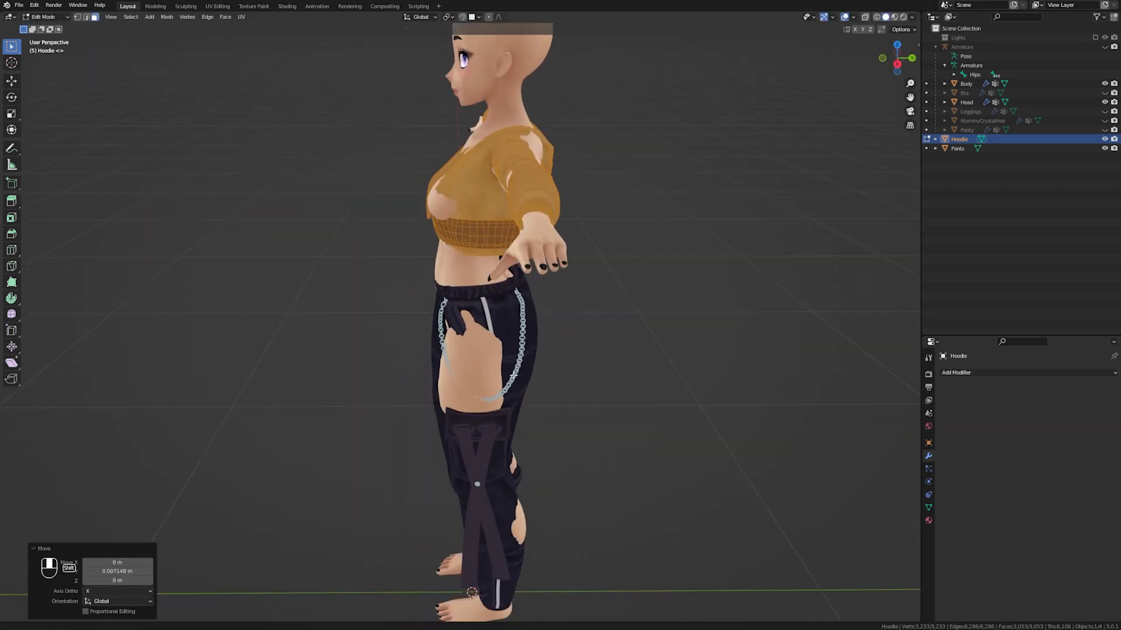
key("Tab")
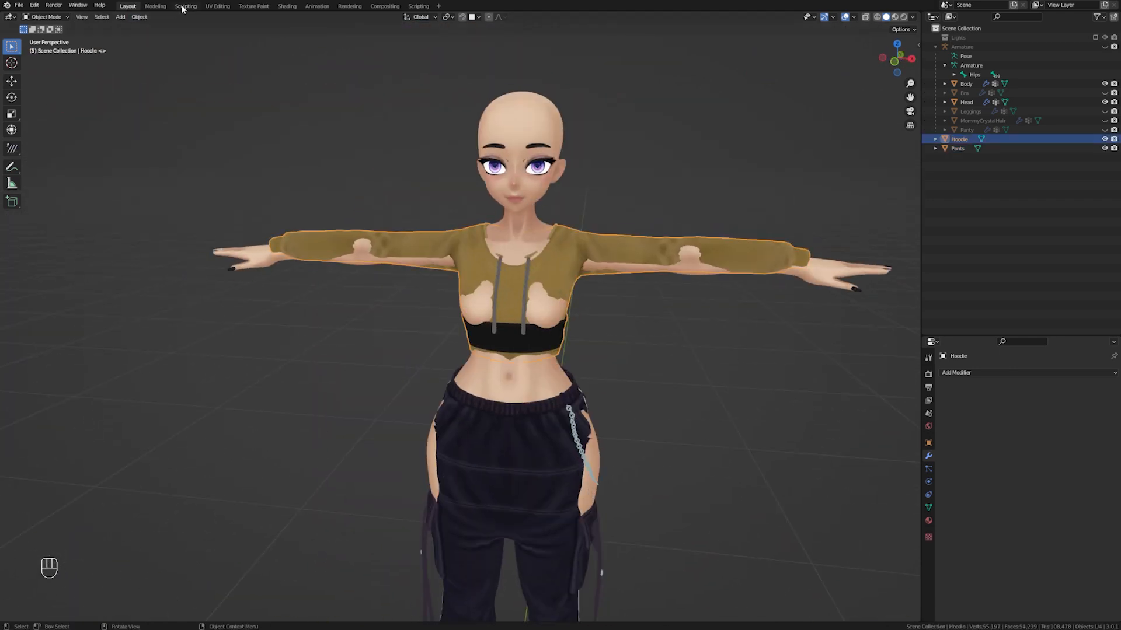
In the Sculpting workspace, push the hoodie fabric onto the shoulder and chest with Elastic Deform.
left_click(185, 6)
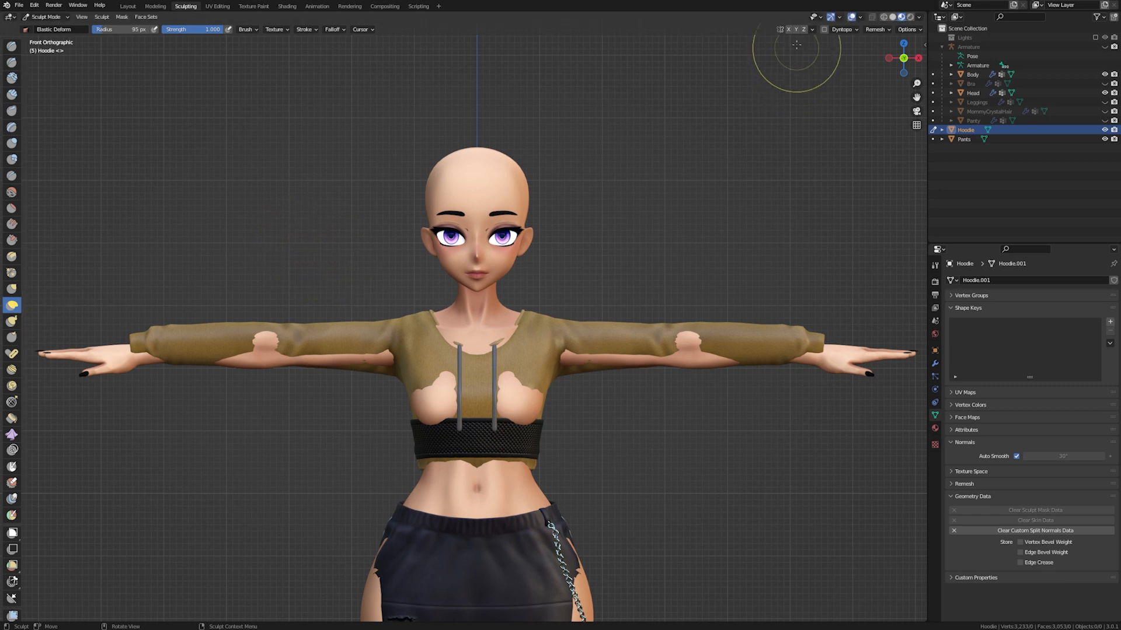
mouse_move(564, 377)
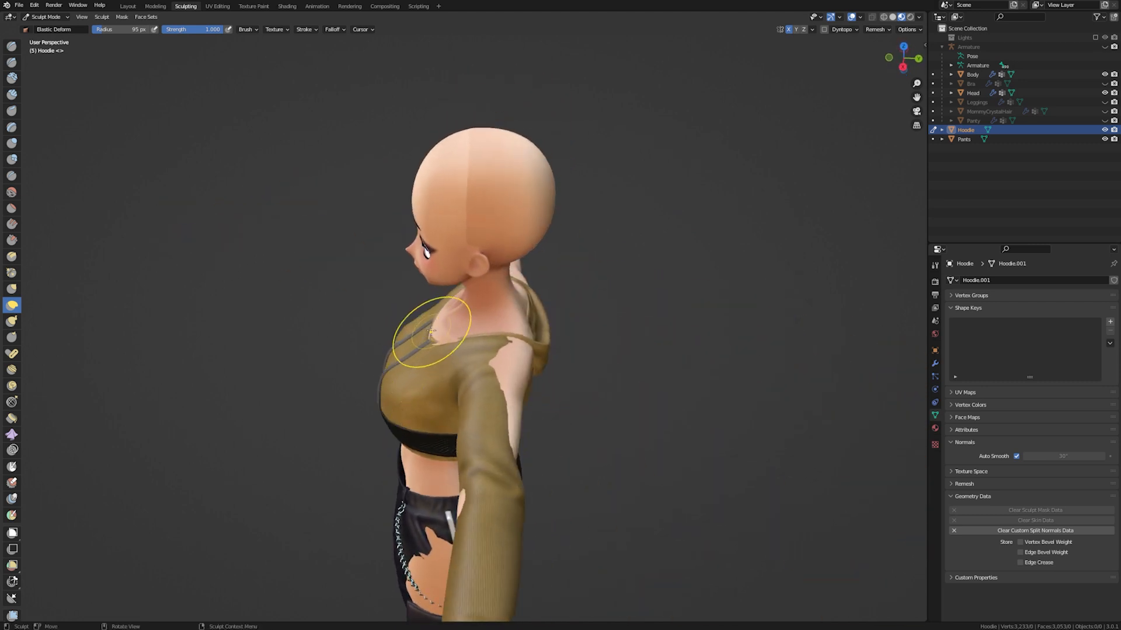
left_click_drag(429, 332, 470, 372)
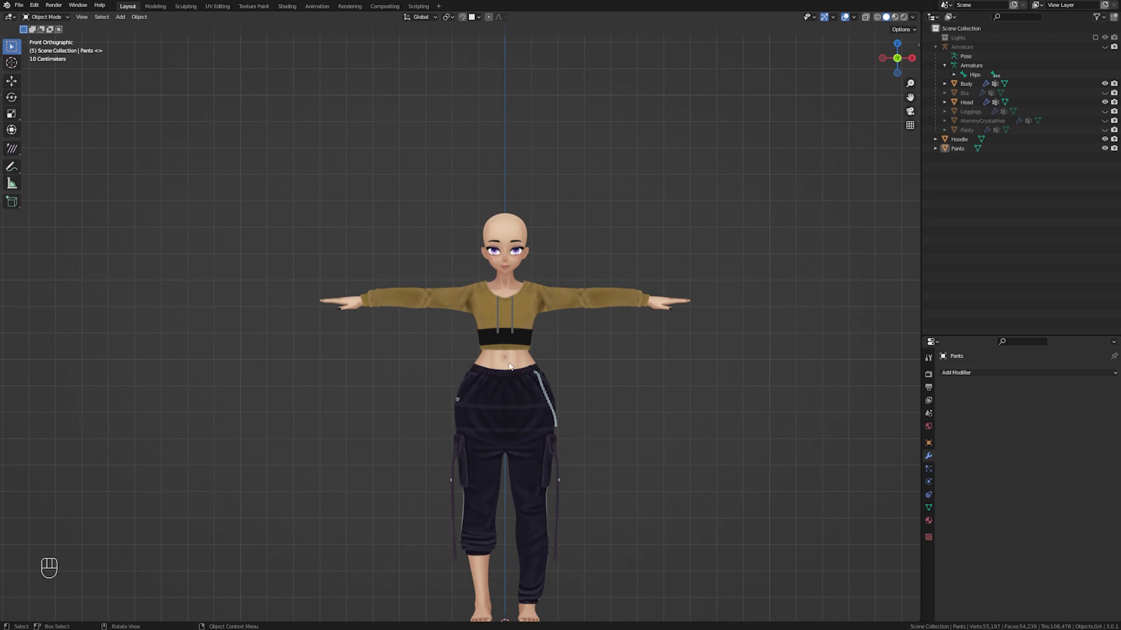
With the hoodie active in Weight Paint, run Transfer Weights using Nearest Face Interpolated and 5 m.
left_click(967, 84)
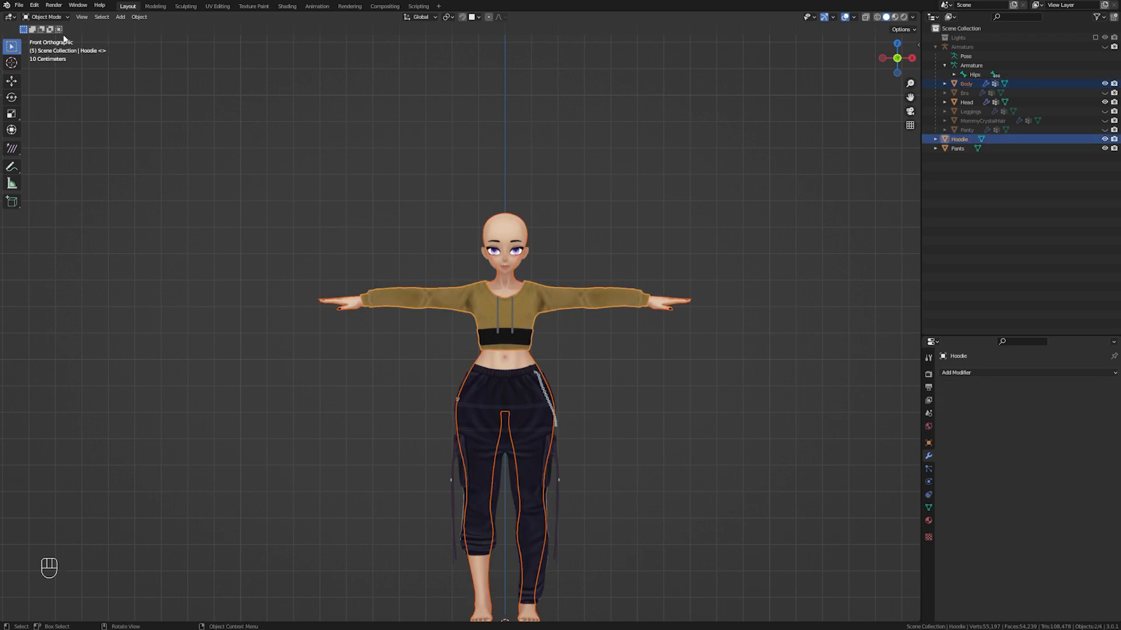
left_click(46, 16)
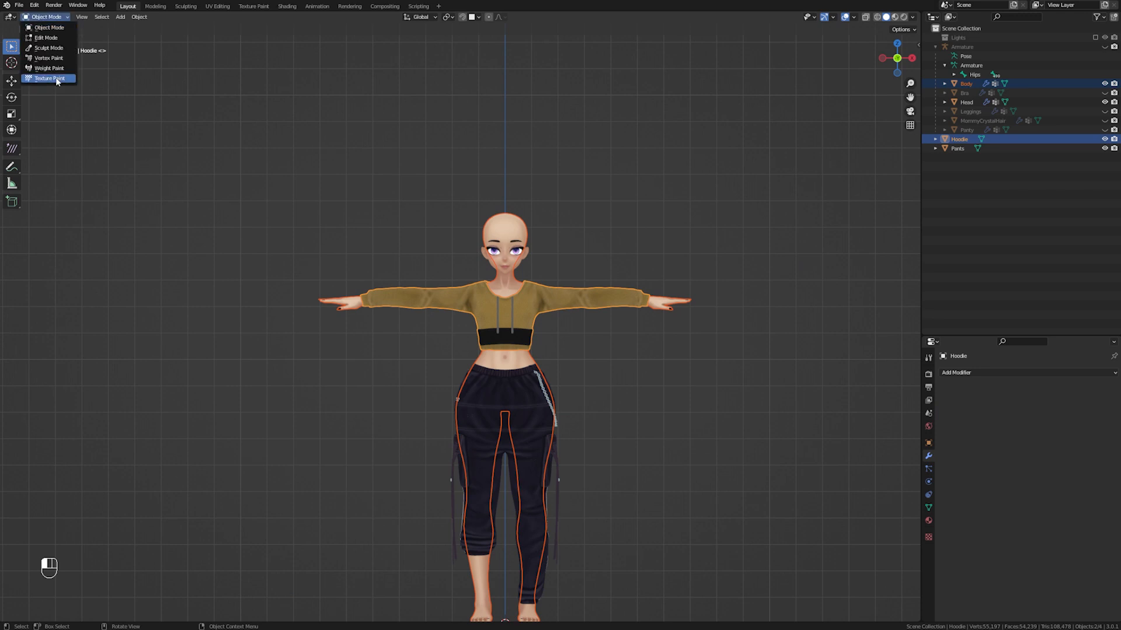
left_click(49, 68)
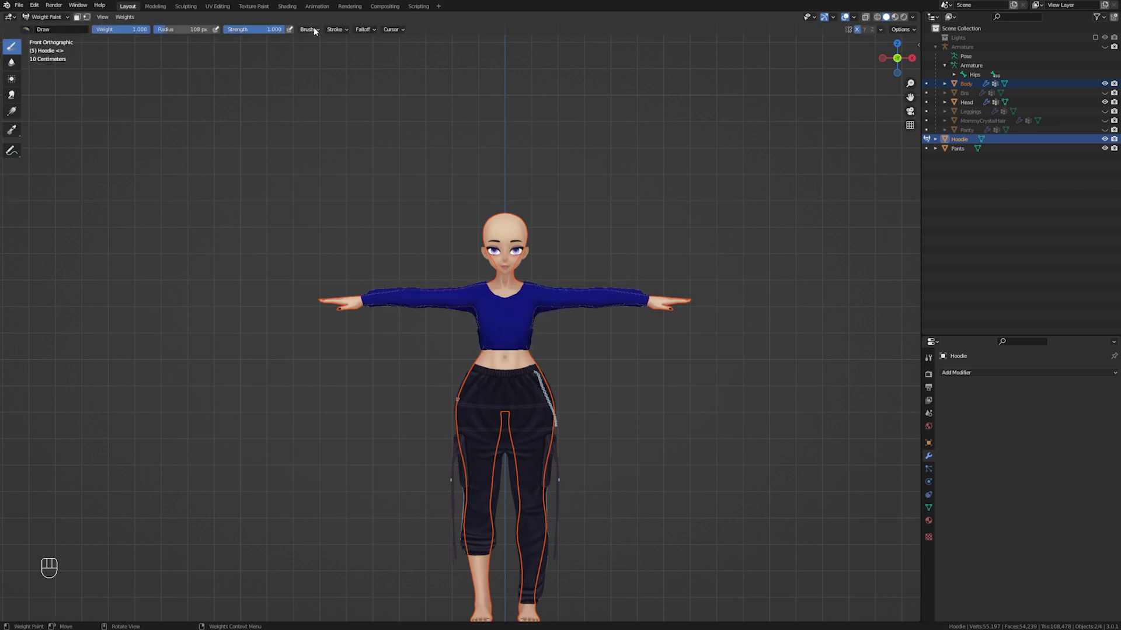
left_click(124, 16)
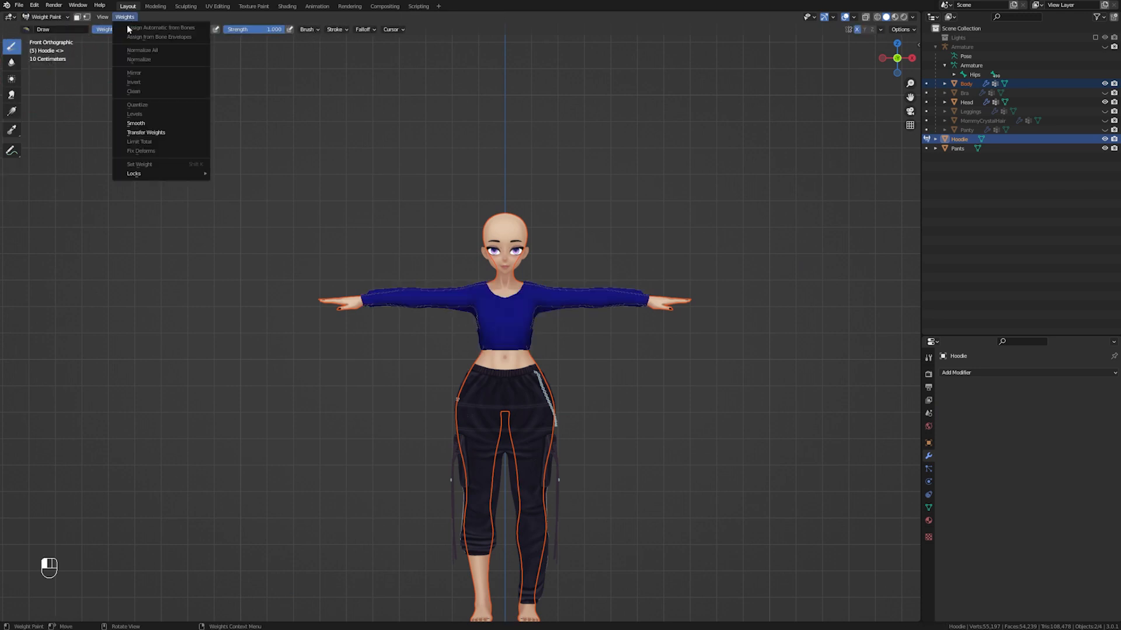
left_click(146, 132)
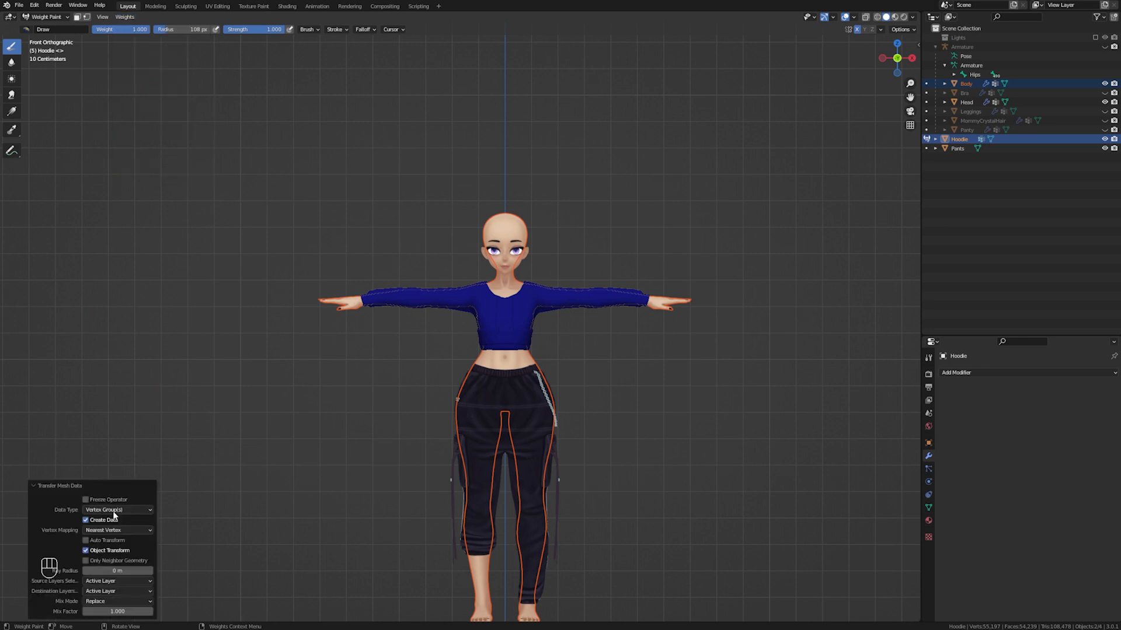
left_click(117, 529)
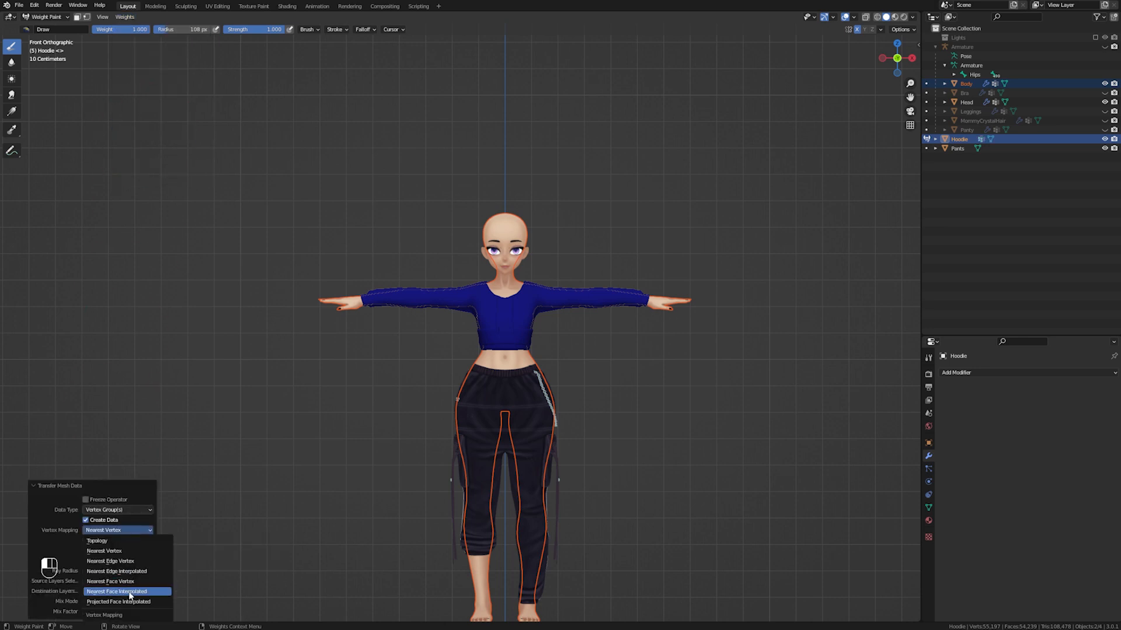
left_click(115, 591)
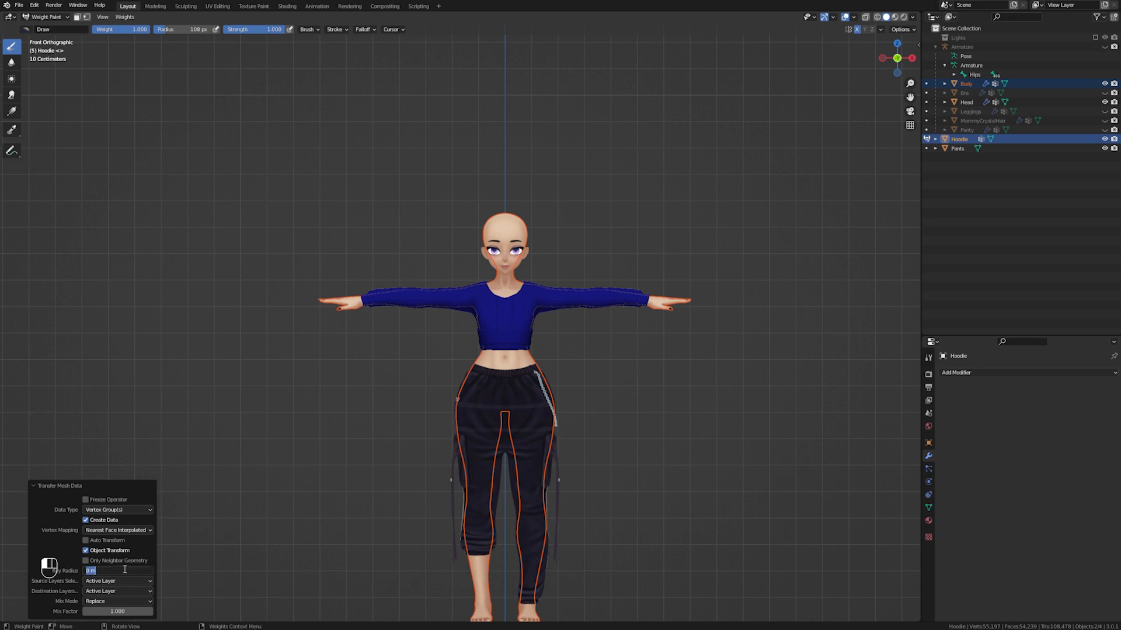
type("5 m")
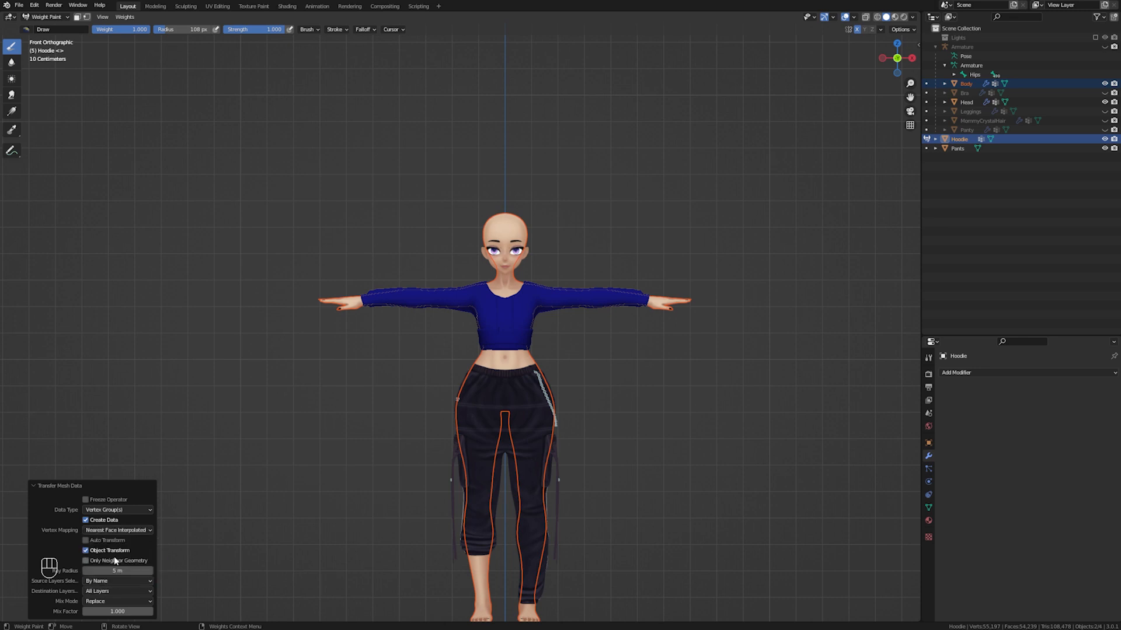
mouse_move(81, 365)
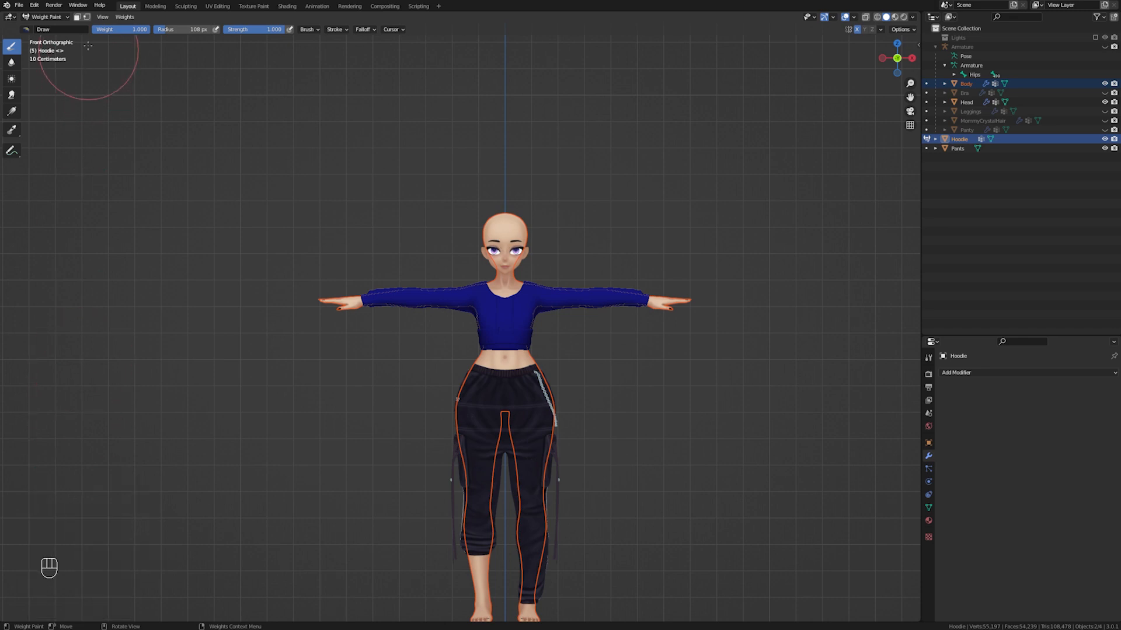
Select the body and pants, enter Weight Paint, and run Weights > Transfer Weights.
left_click(46, 16)
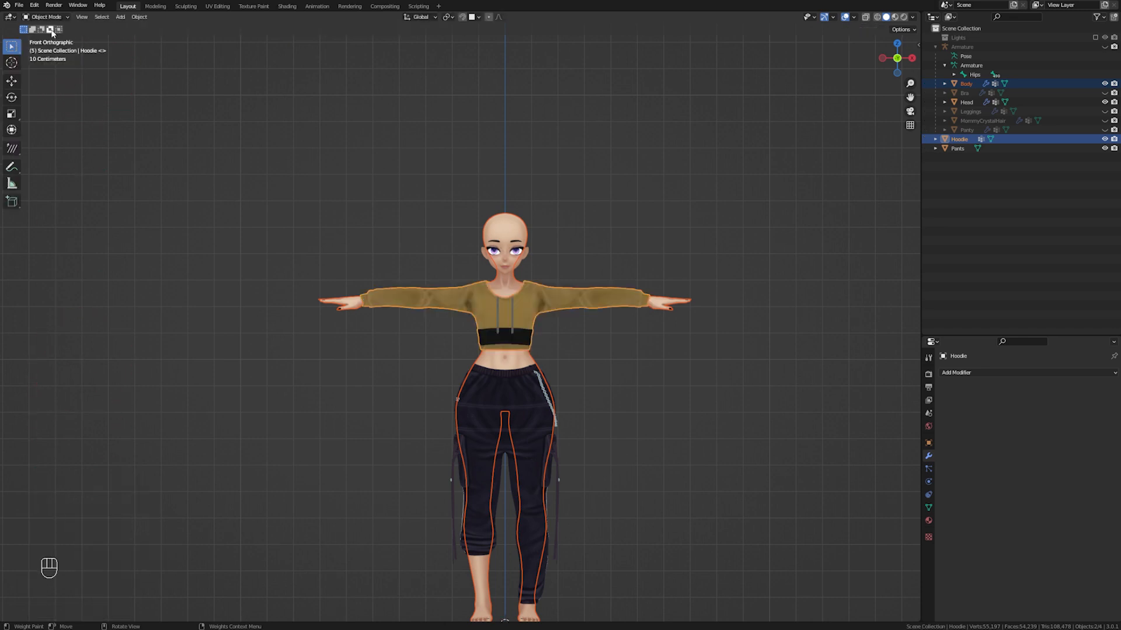
left_click(966, 84)
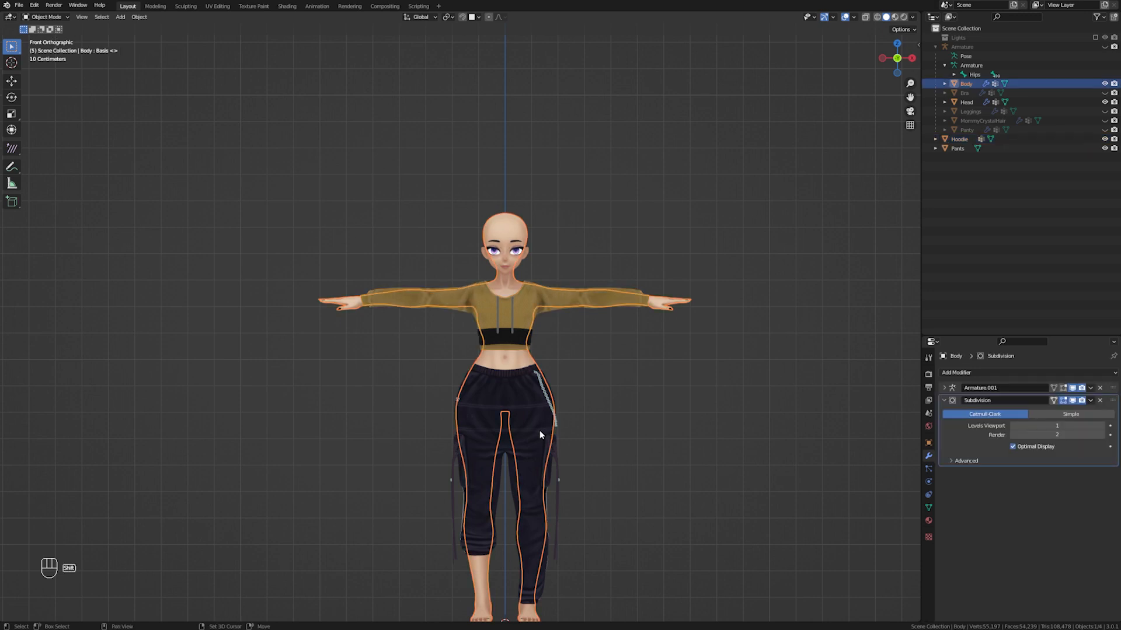
left_click(45, 16)
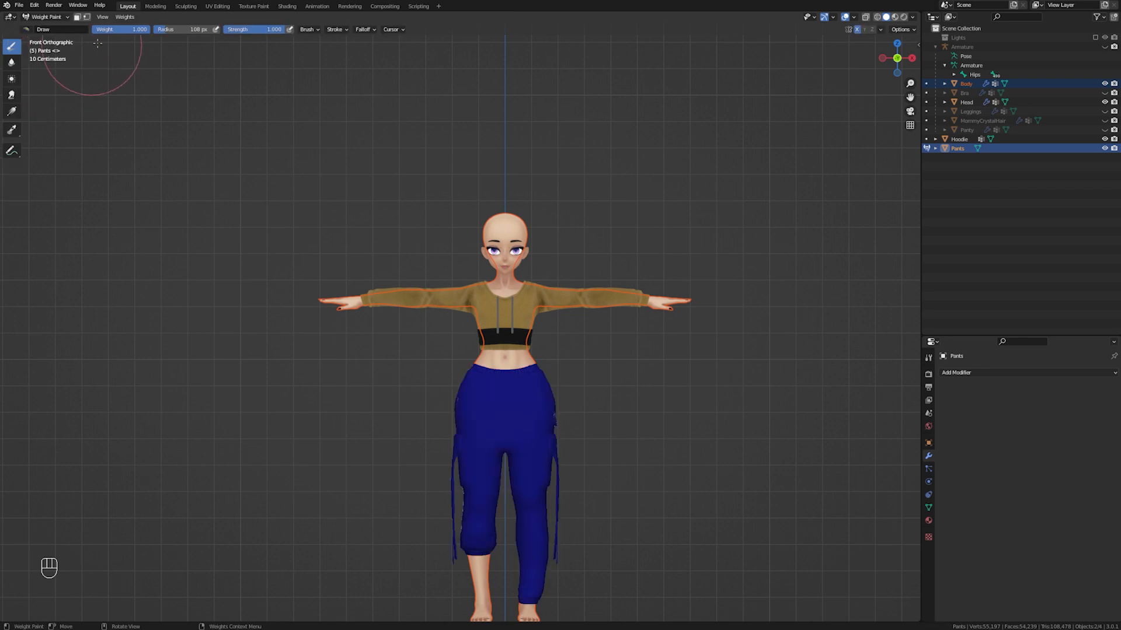
left_click(124, 17)
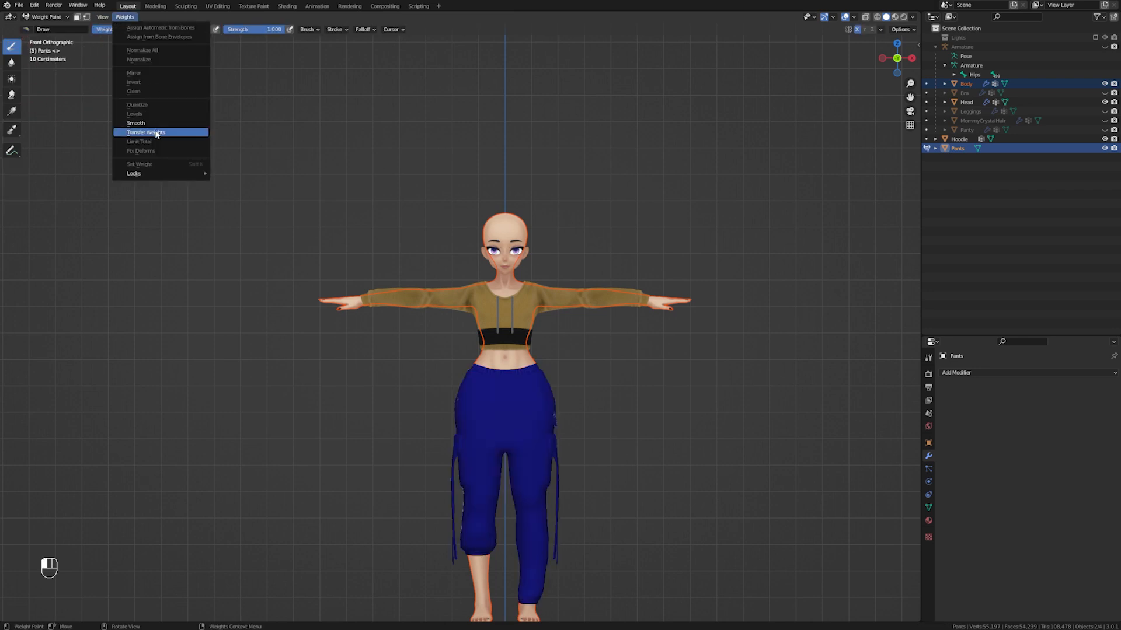
left_click(146, 133)
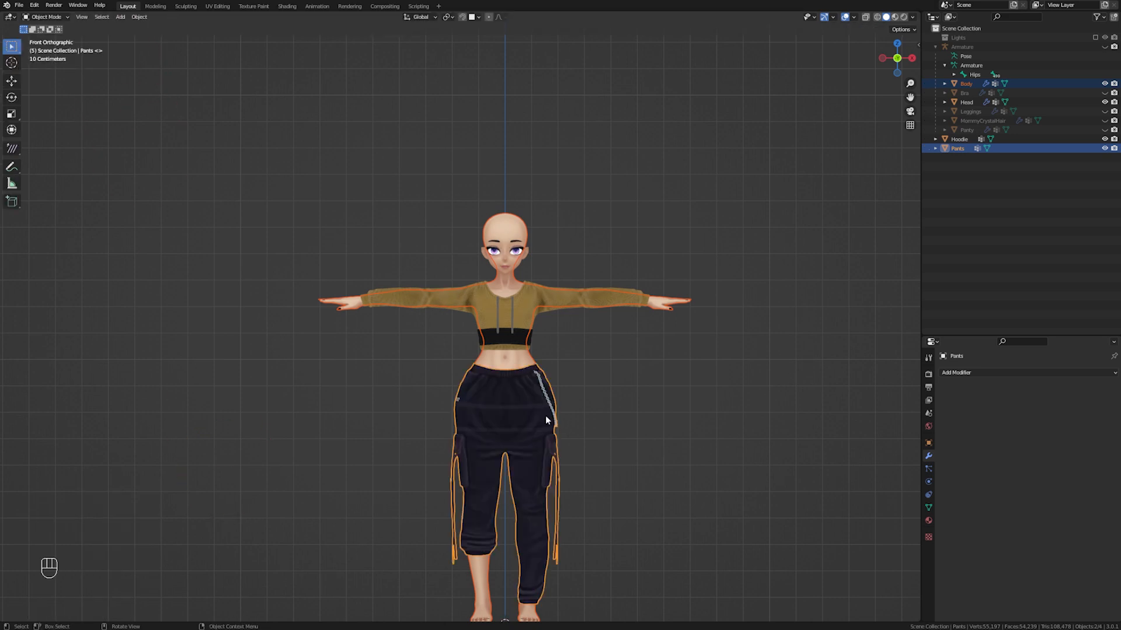
Parent the pants, then the hoodie, to the armature with Ctrl+P Armature Deform.
left_click(959, 140)
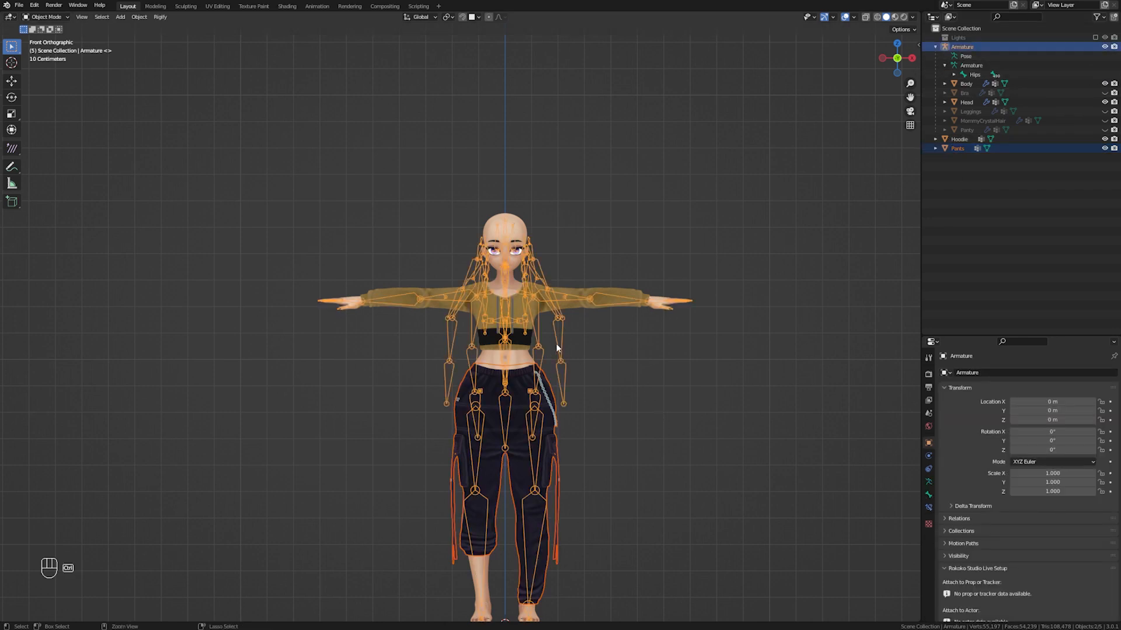
key("ctrl+p")
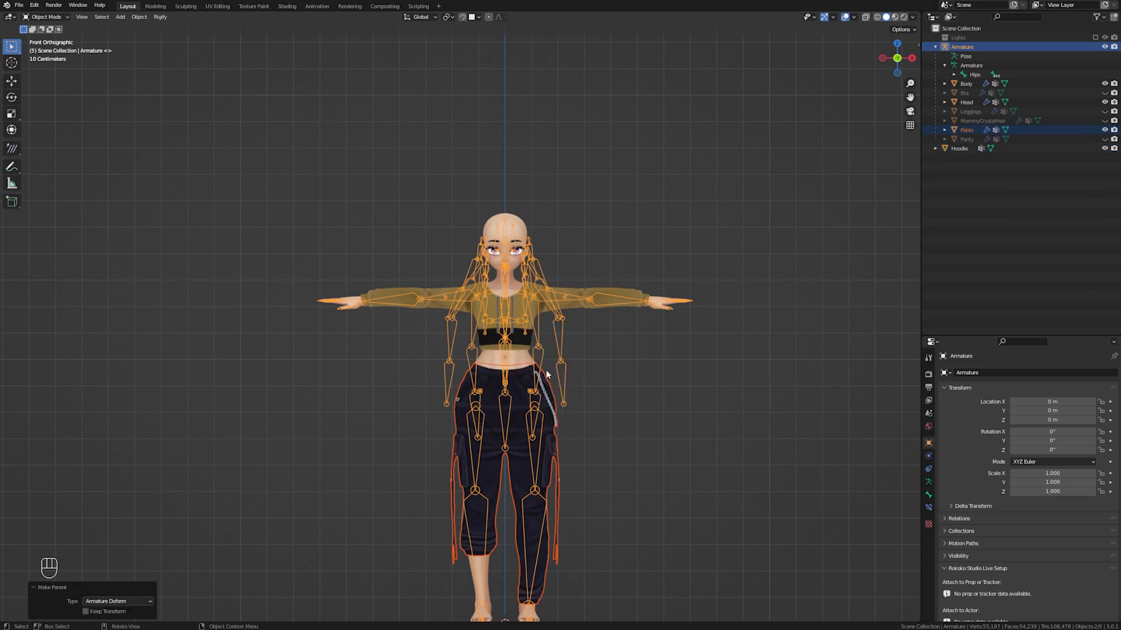
left_click(958, 148)
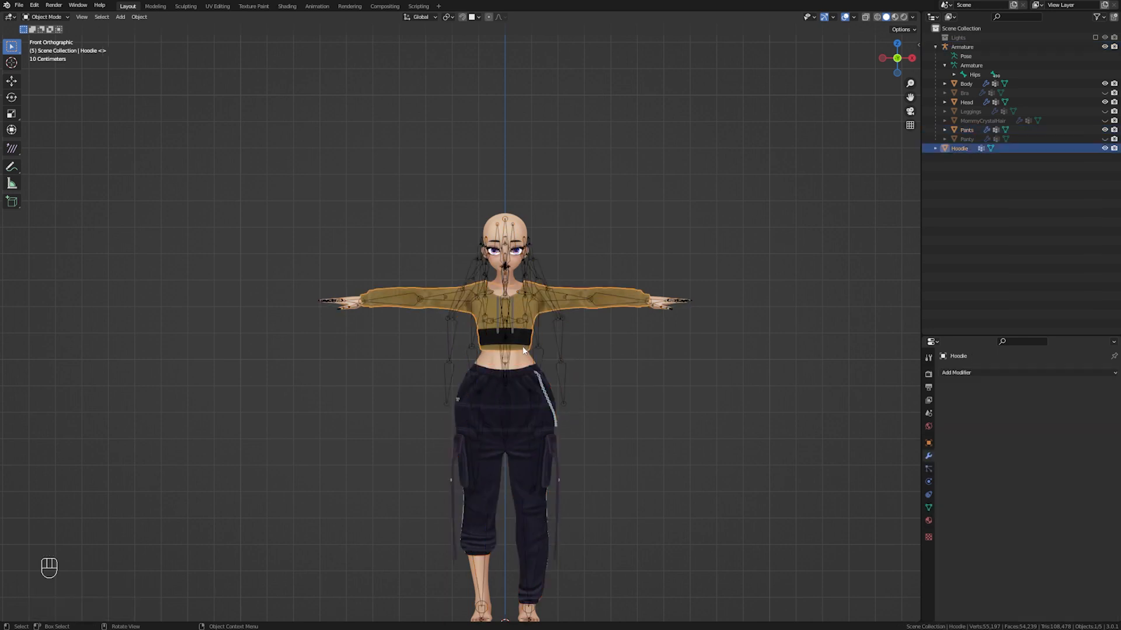
left_click(970, 47)
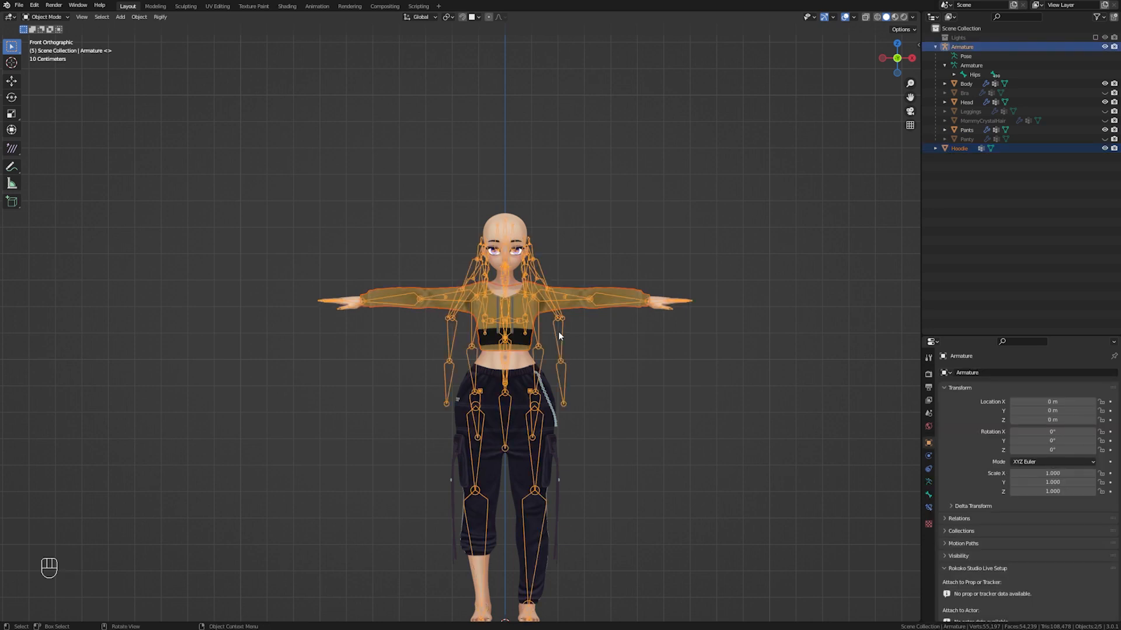
key("ctrl+p")
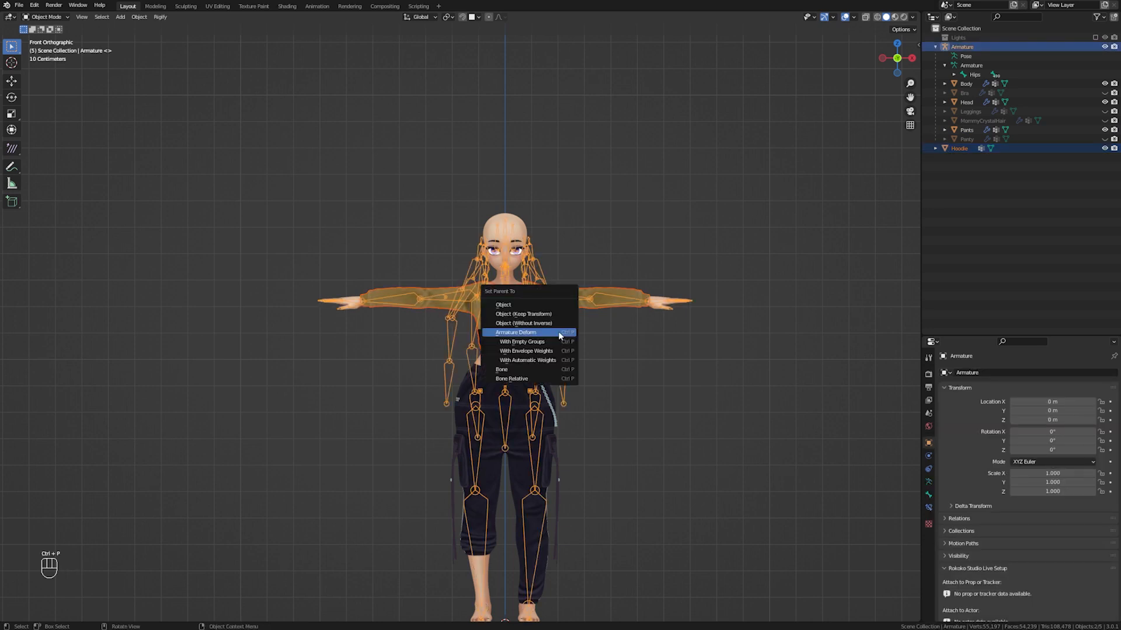
left_click(515, 332)
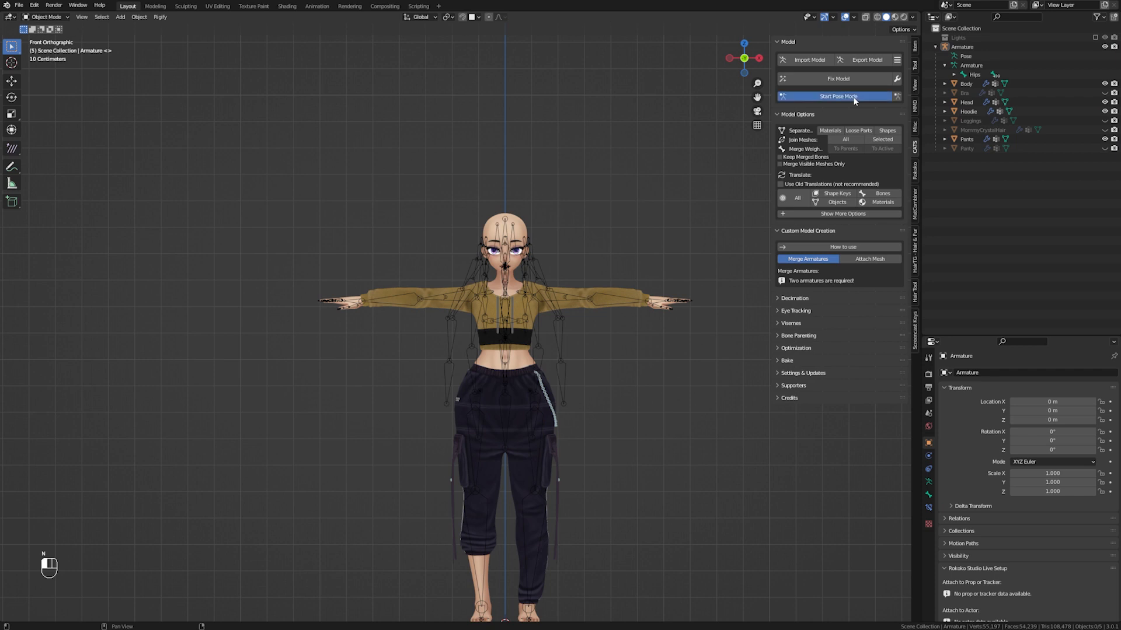
Click Start Pose Mode in the CATS sidebar tab.
left_click(837, 96)
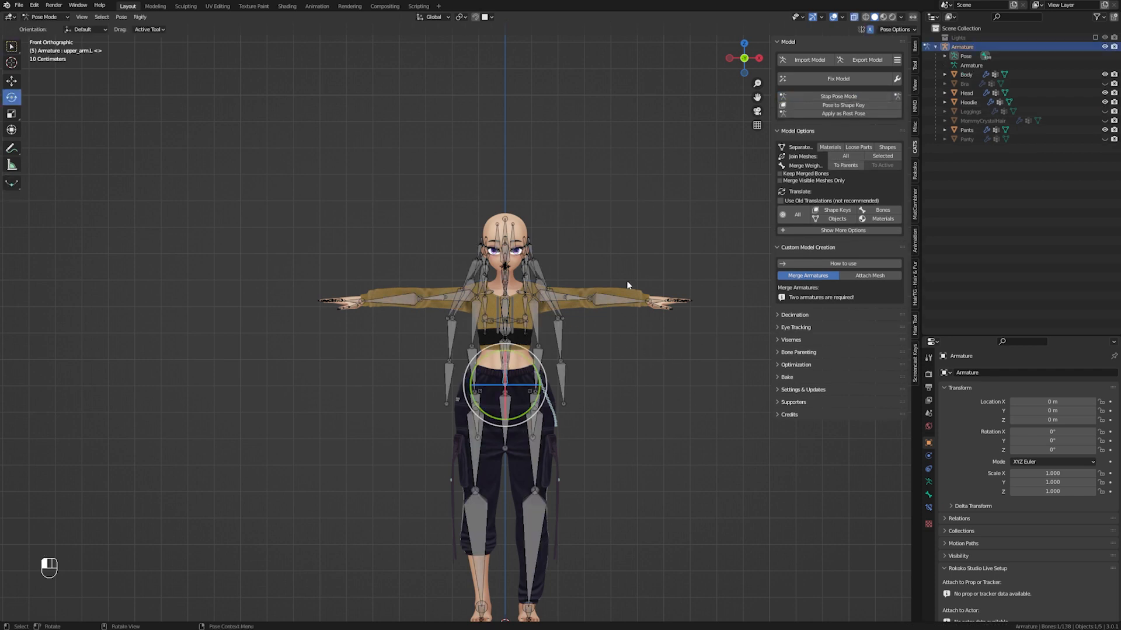